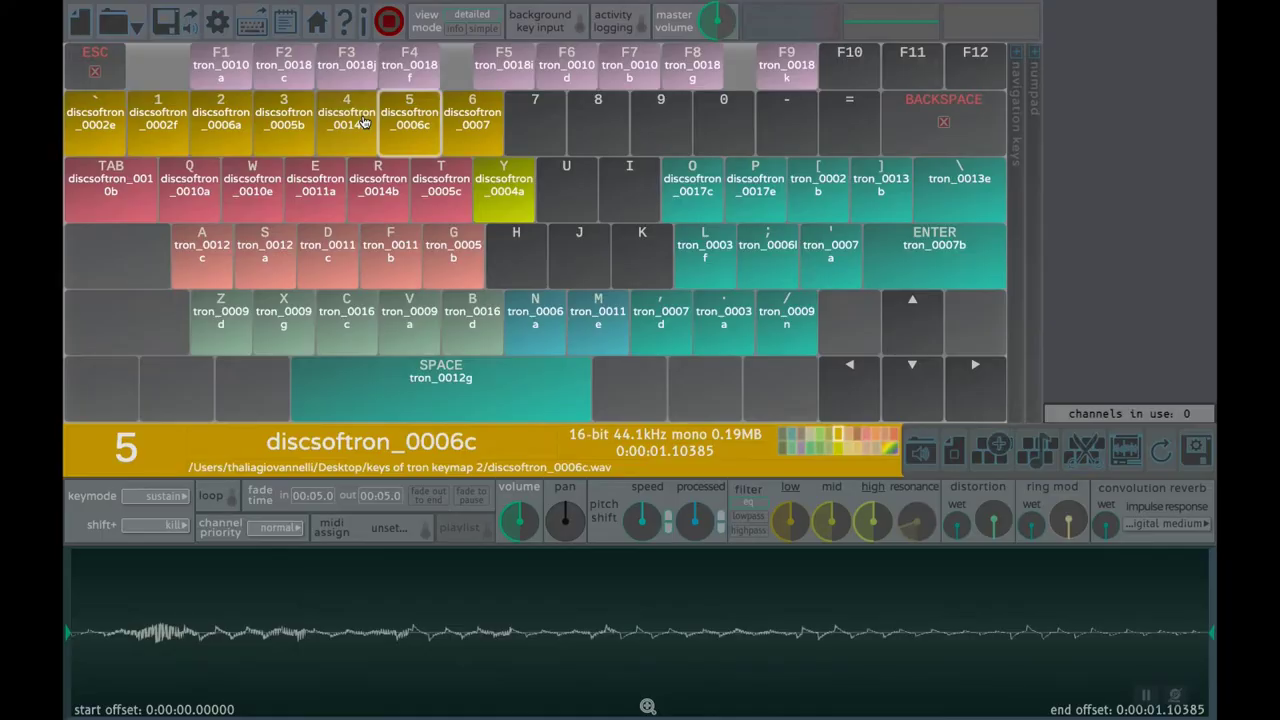
{"action": "mouse_move", "coordinate": [1102, 598]}
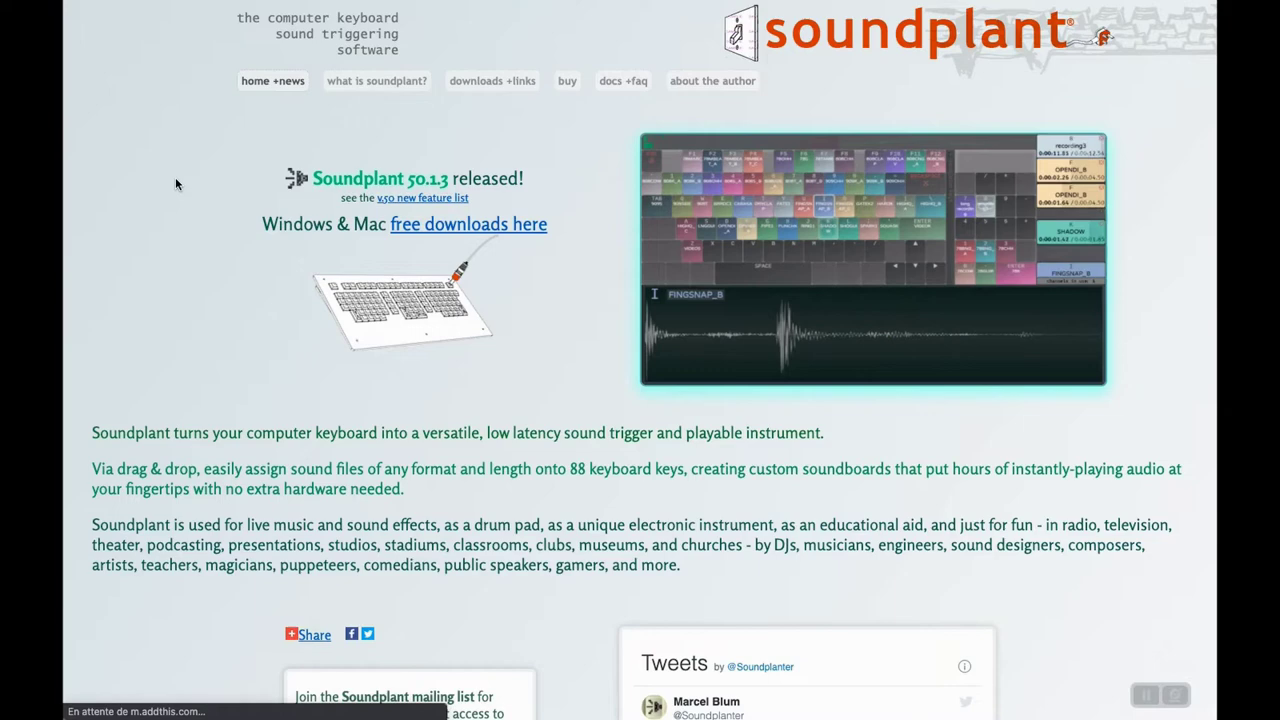
Step: Return from the Soundplant website to Soundplant 50 showing key 4's sound in Keys of Tron
{"action": "left_click", "coordinate": [376, 81]}
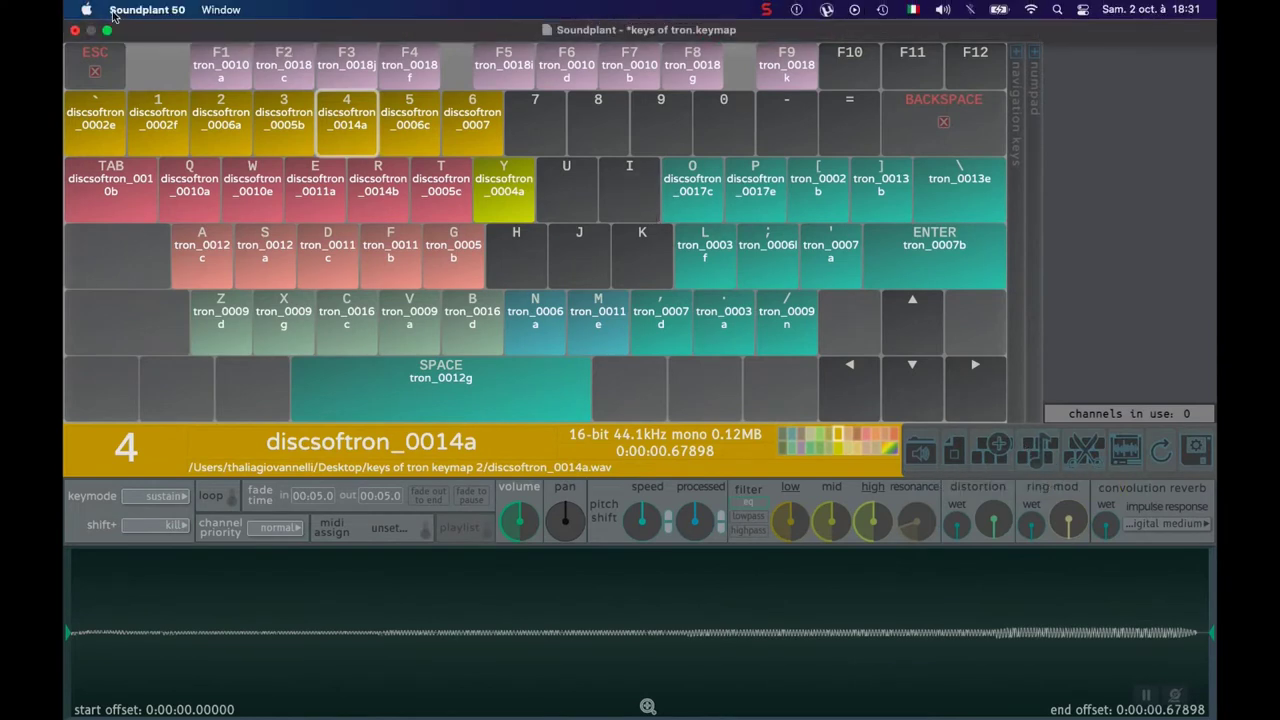
Step: Bring the keymap window forward, discard changes, and reopen keys of tron.keymap from its folder
{"action": "left_click", "coordinate": [220, 11]}
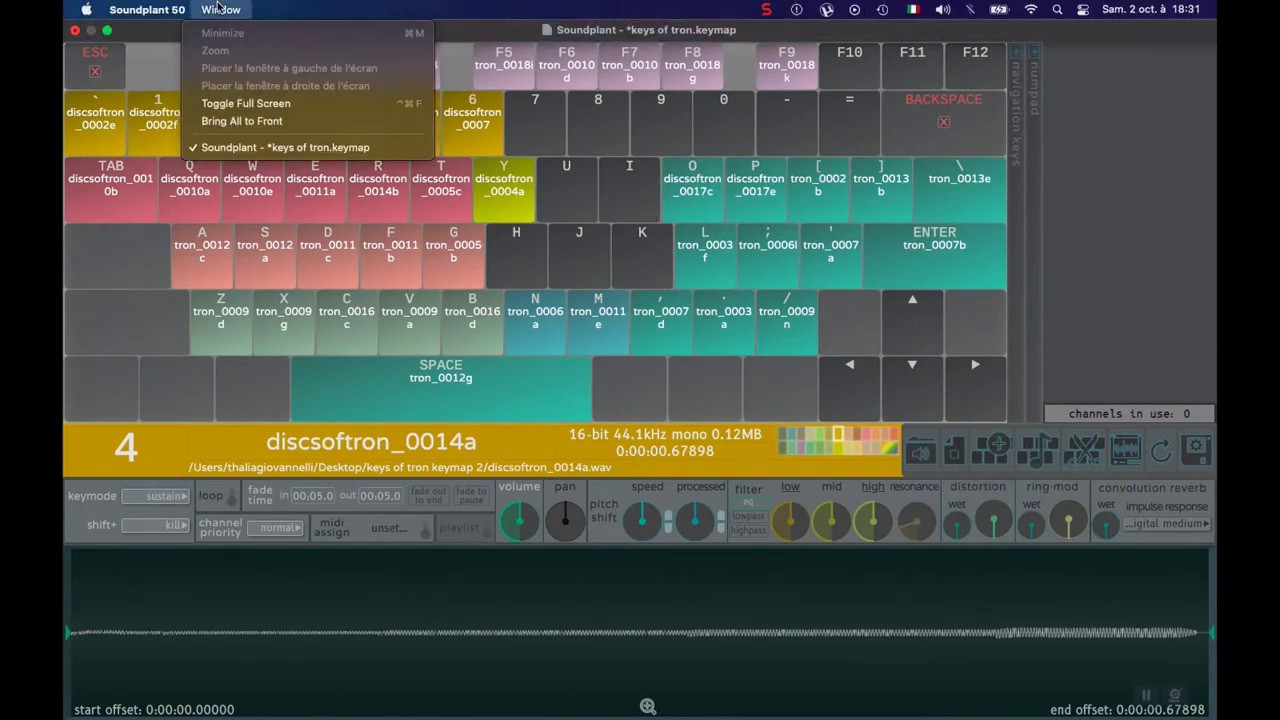
{"action": "left_click", "coordinate": [95, 70]}
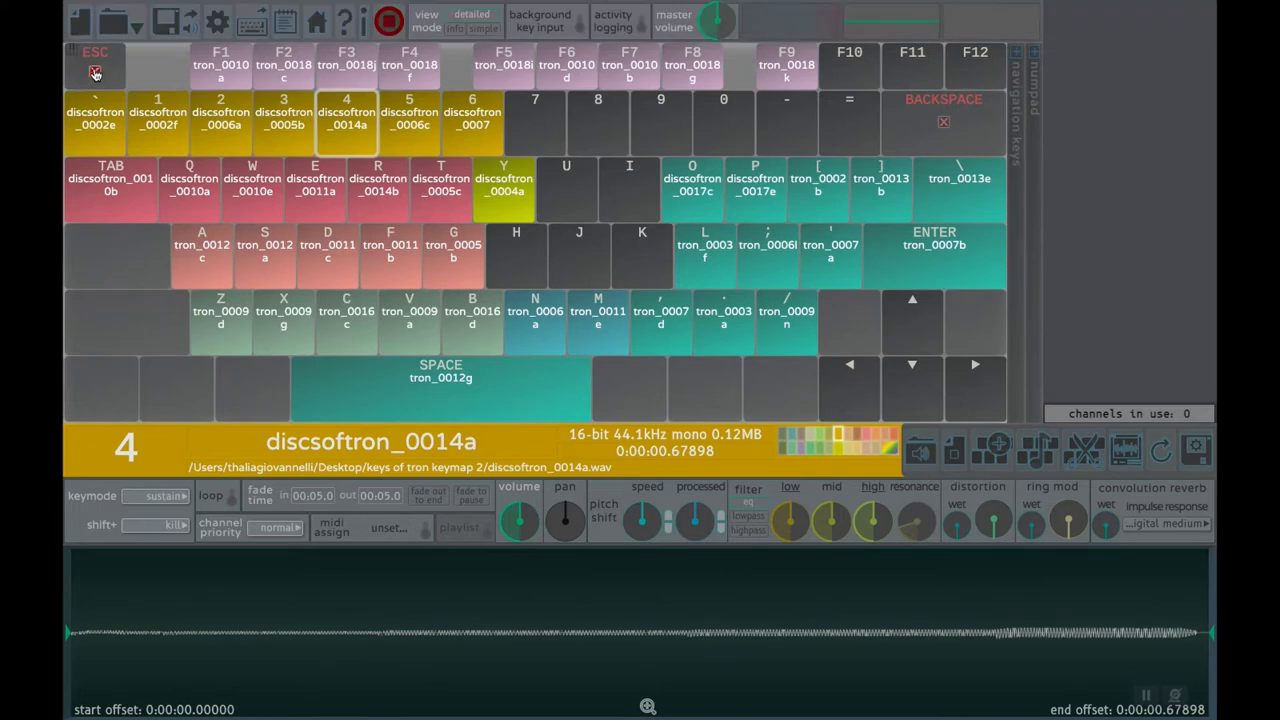
{"action": "left_click", "coordinate": [80, 22]}
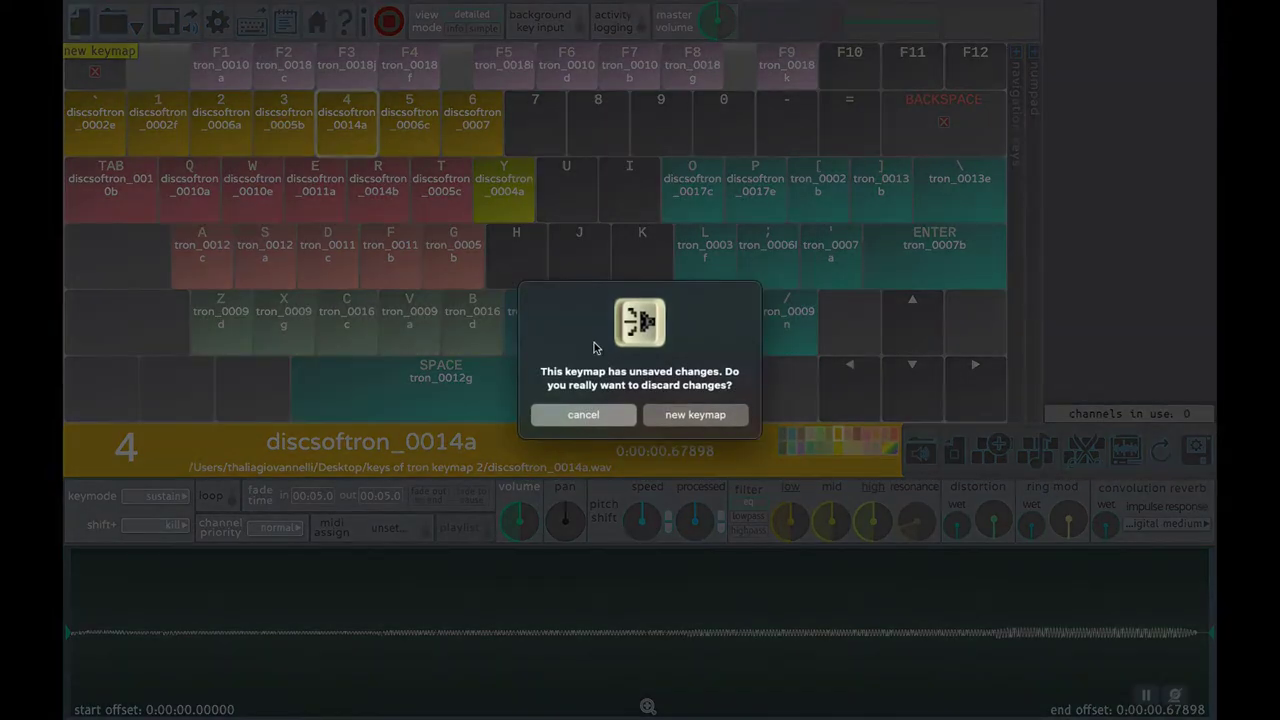
{"action": "left_click", "coordinate": [695, 414]}
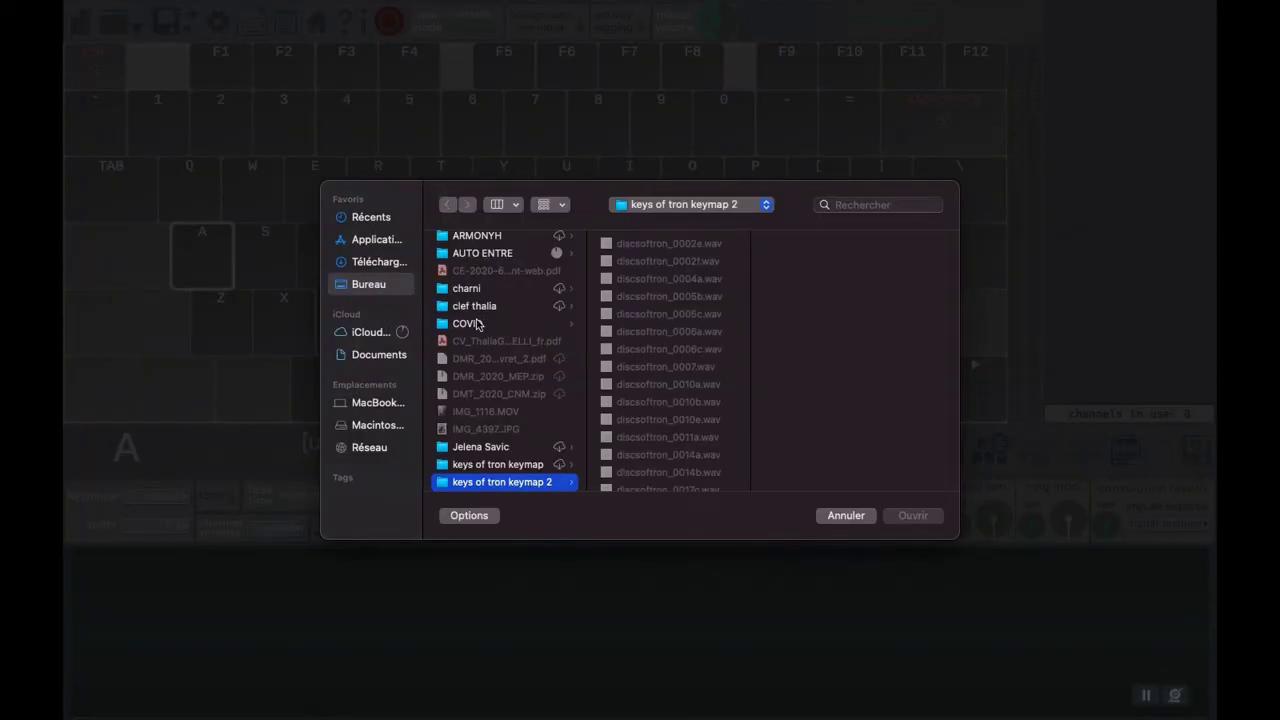
{"action": "scroll", "scroll_direction": "down", "scroll_amount": 3}
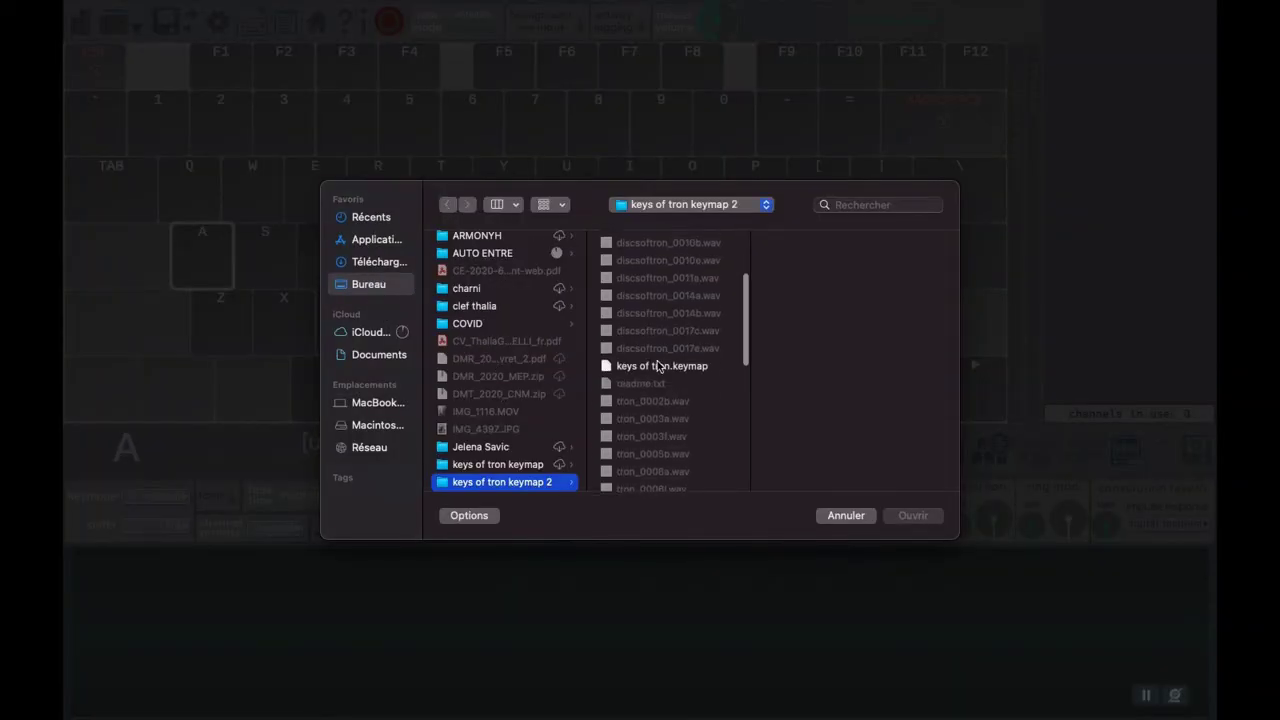
{"action": "left_click", "coordinate": [913, 515]}
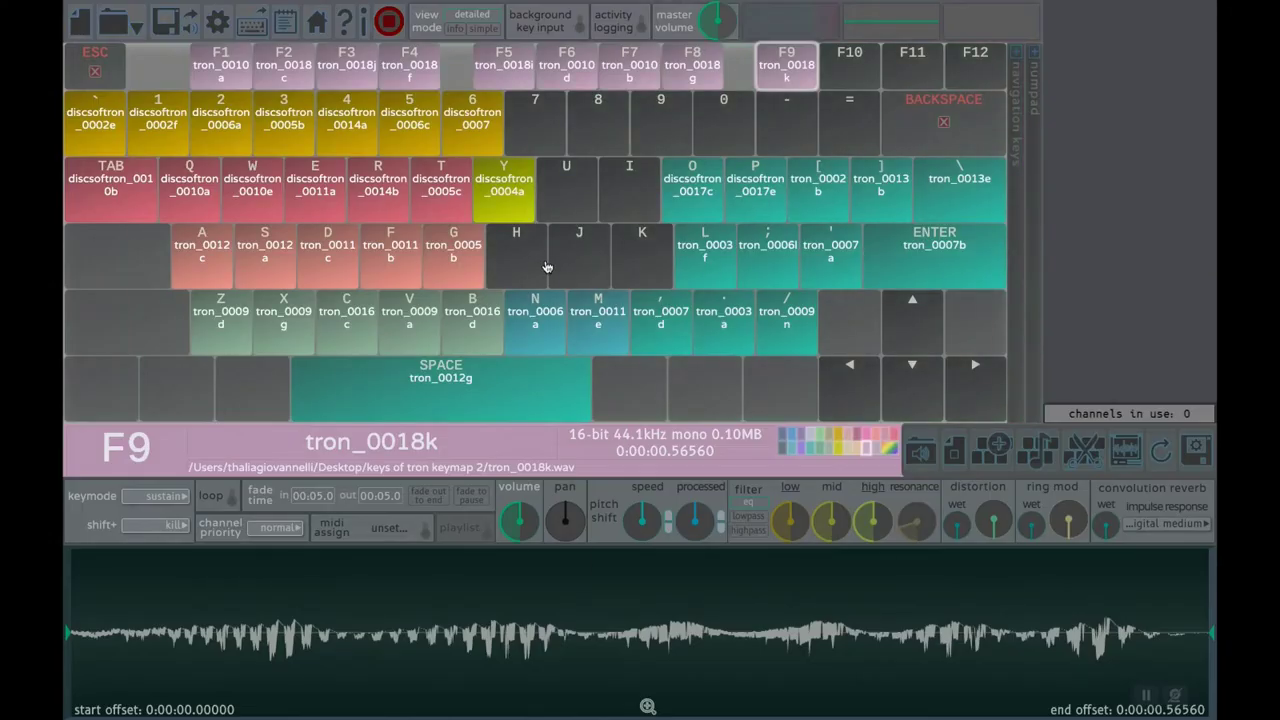
{"action": "left_click", "coordinate": [516, 255]}
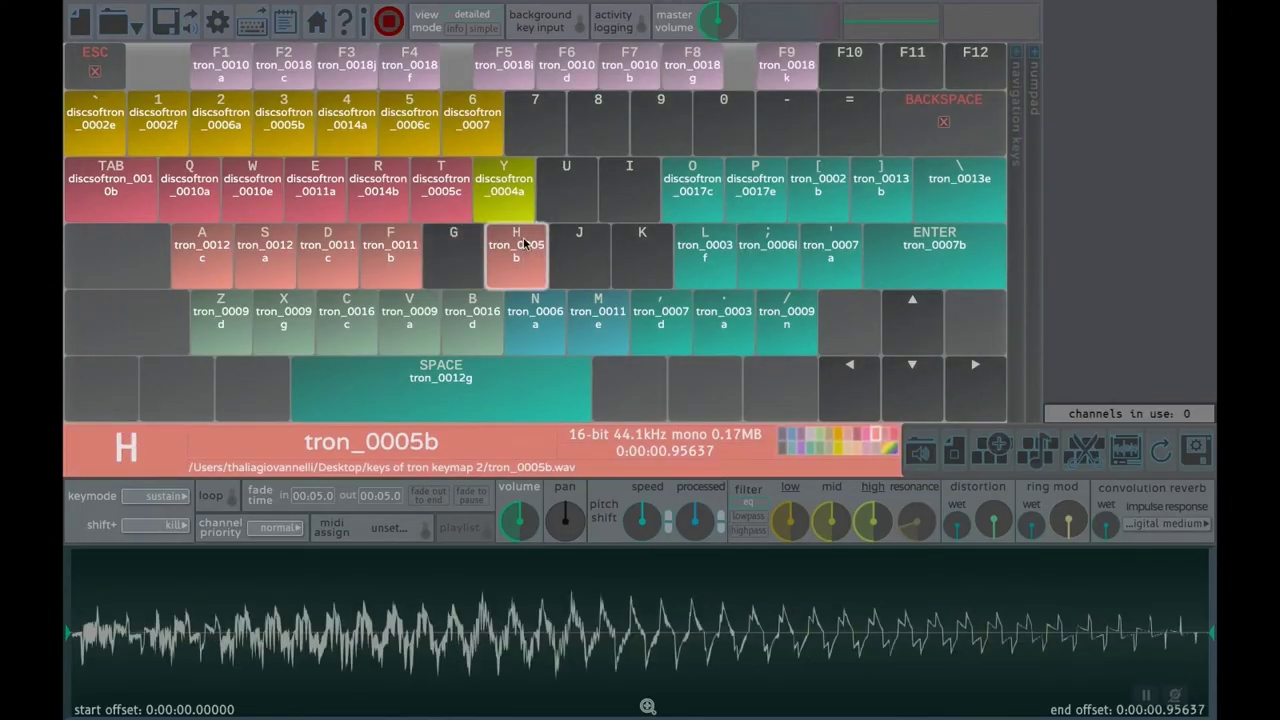
{"action": "left_click", "coordinate": [629, 185]}
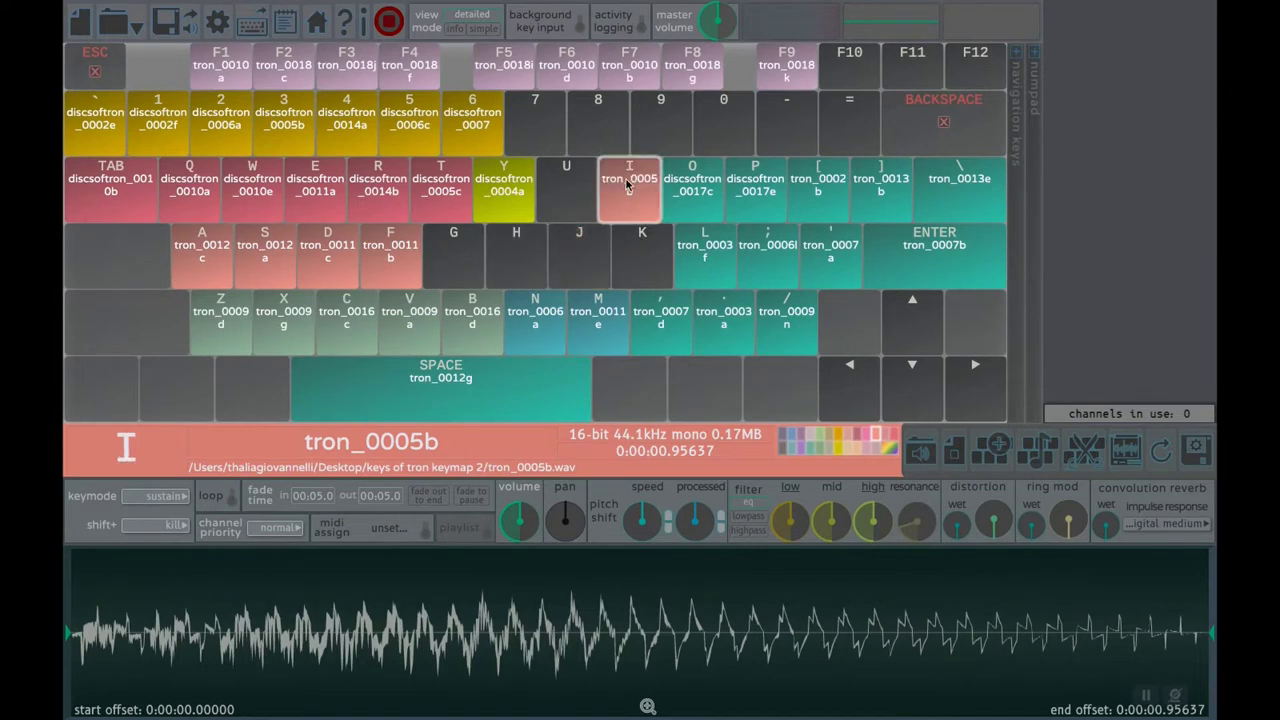
{"action": "left_click", "coordinate": [452, 255]}
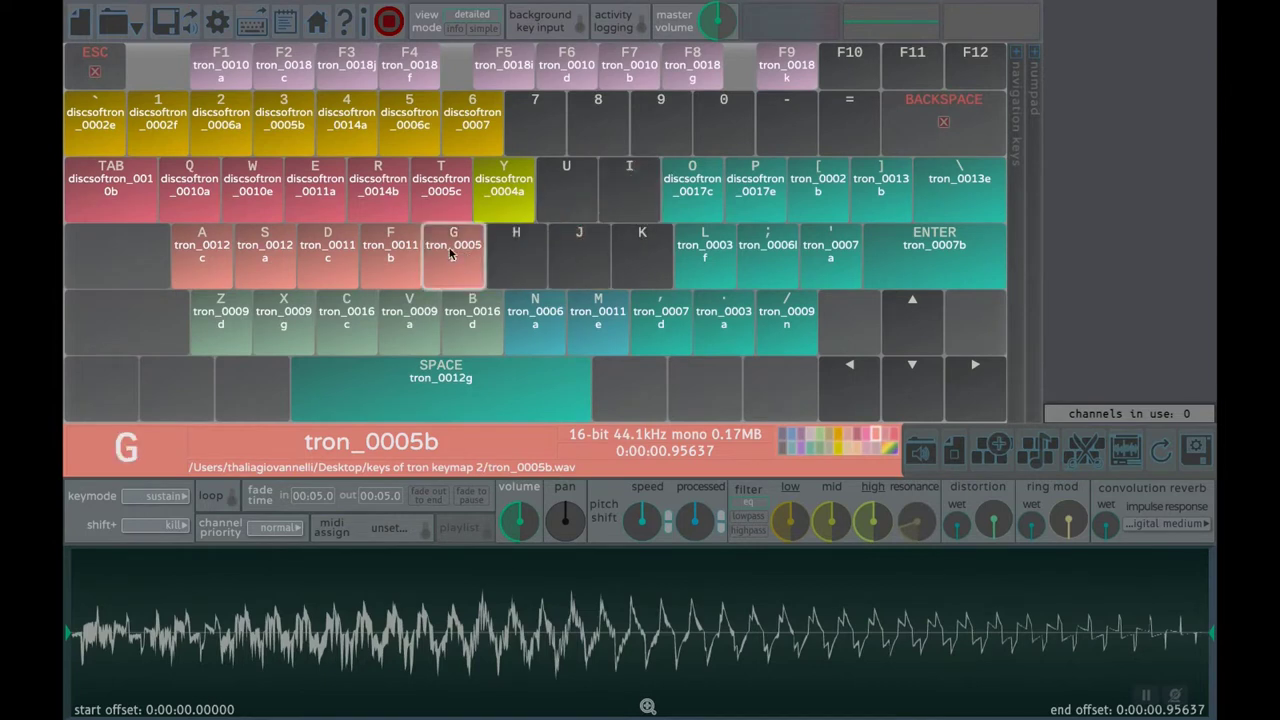
{"action": "left_click", "coordinate": [453, 255]}
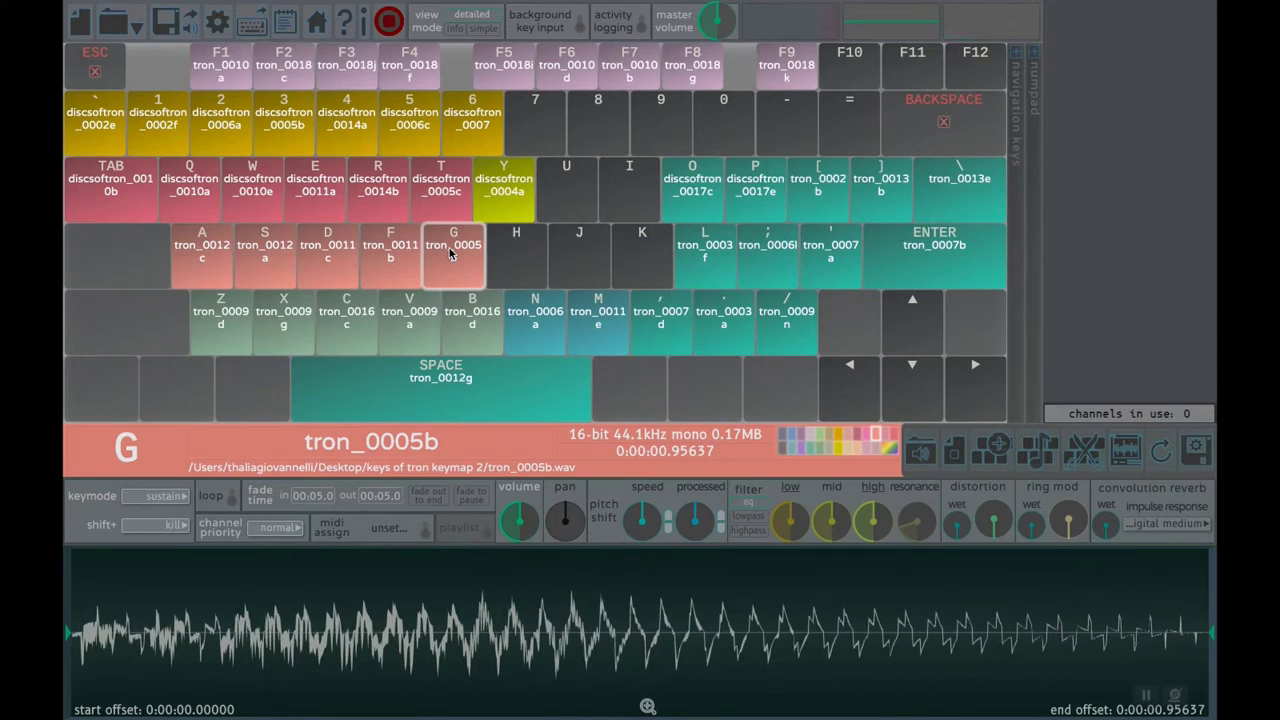
{"action": "left_click", "coordinate": [453, 255]}
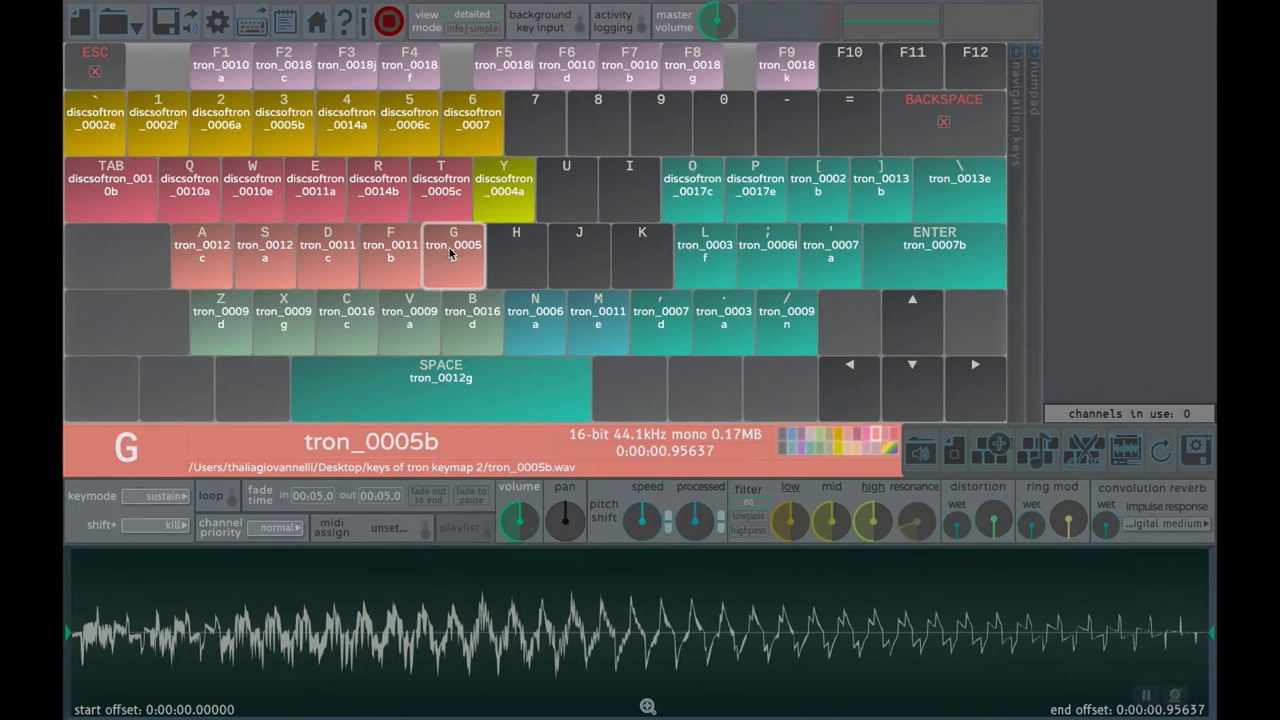
{"action": "mouse_move", "coordinate": [448, 250]}
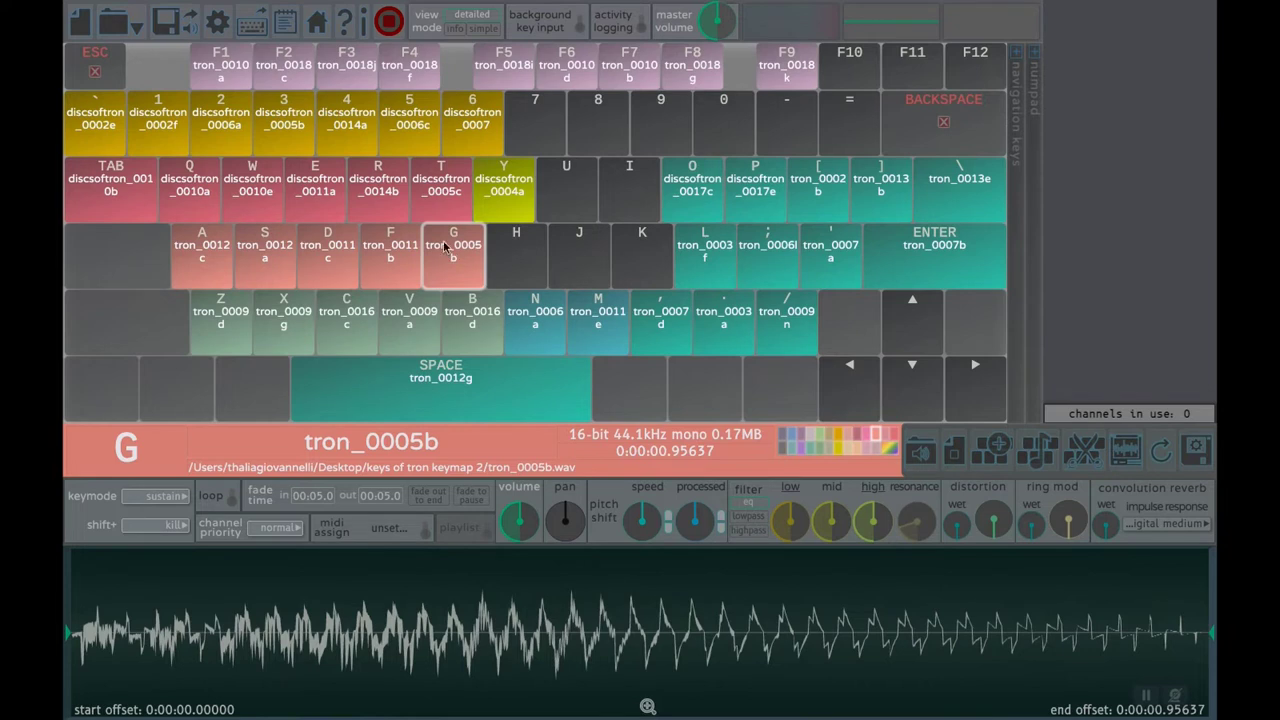
{"action": "left_click", "coordinate": [315, 190]}
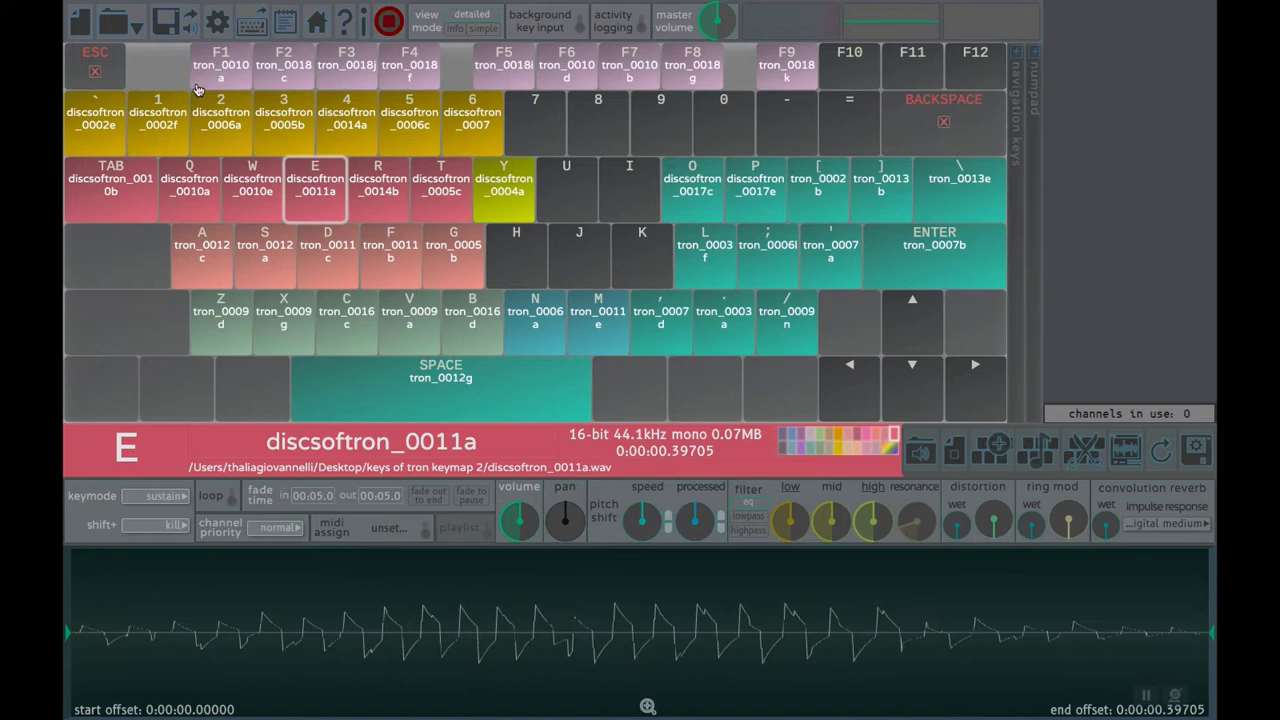
{"action": "mouse_move", "coordinate": [168, 20]}
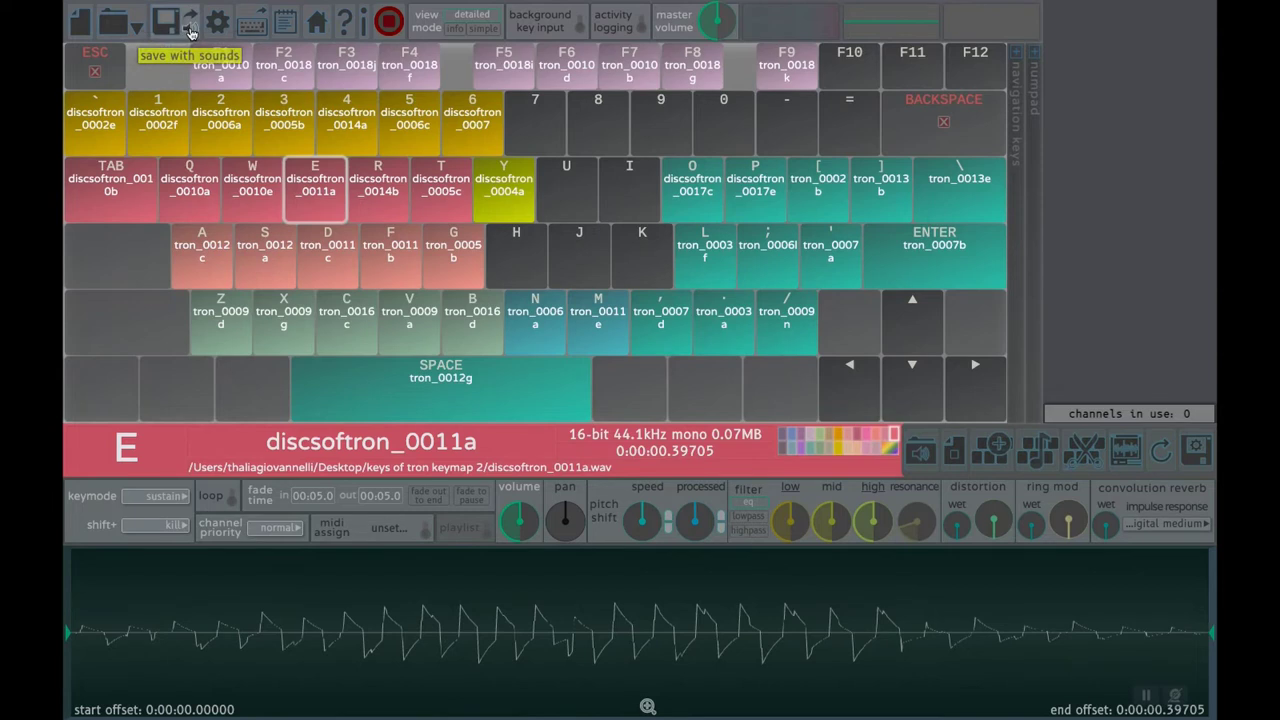
{"action": "mouse_move", "coordinate": [200, 22]}
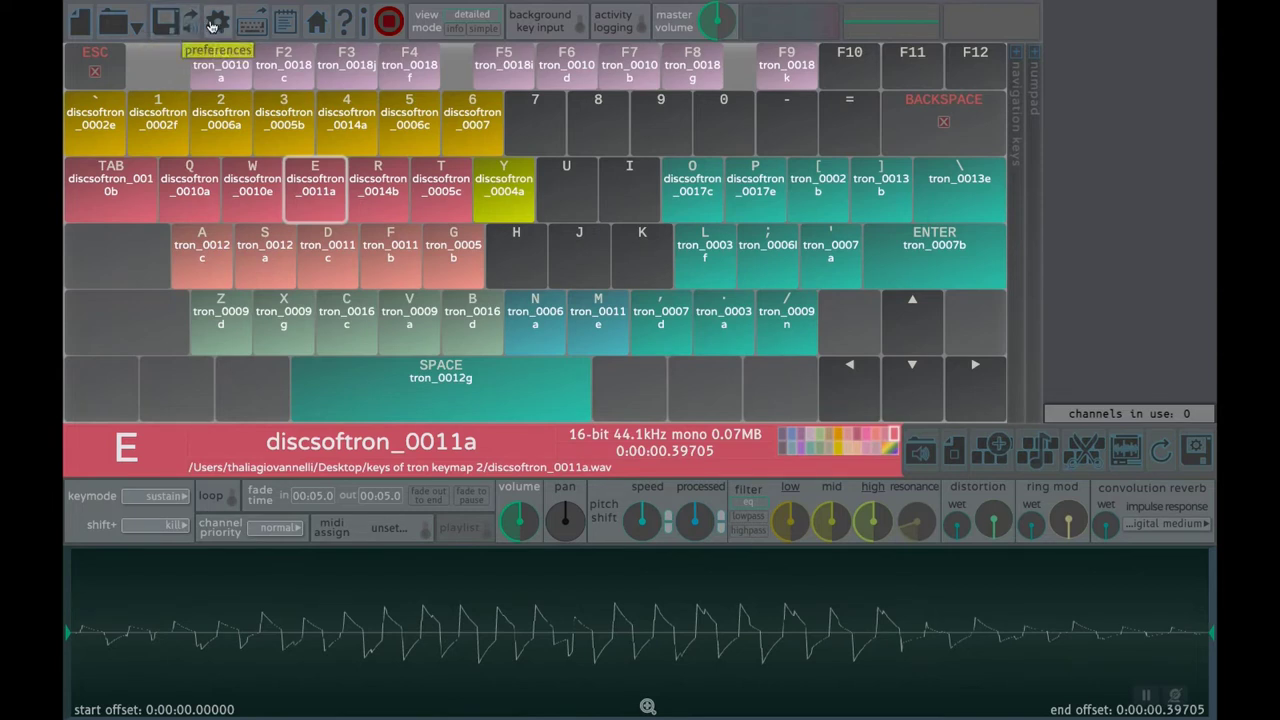
{"action": "mouse_move", "coordinate": [247, 27]}
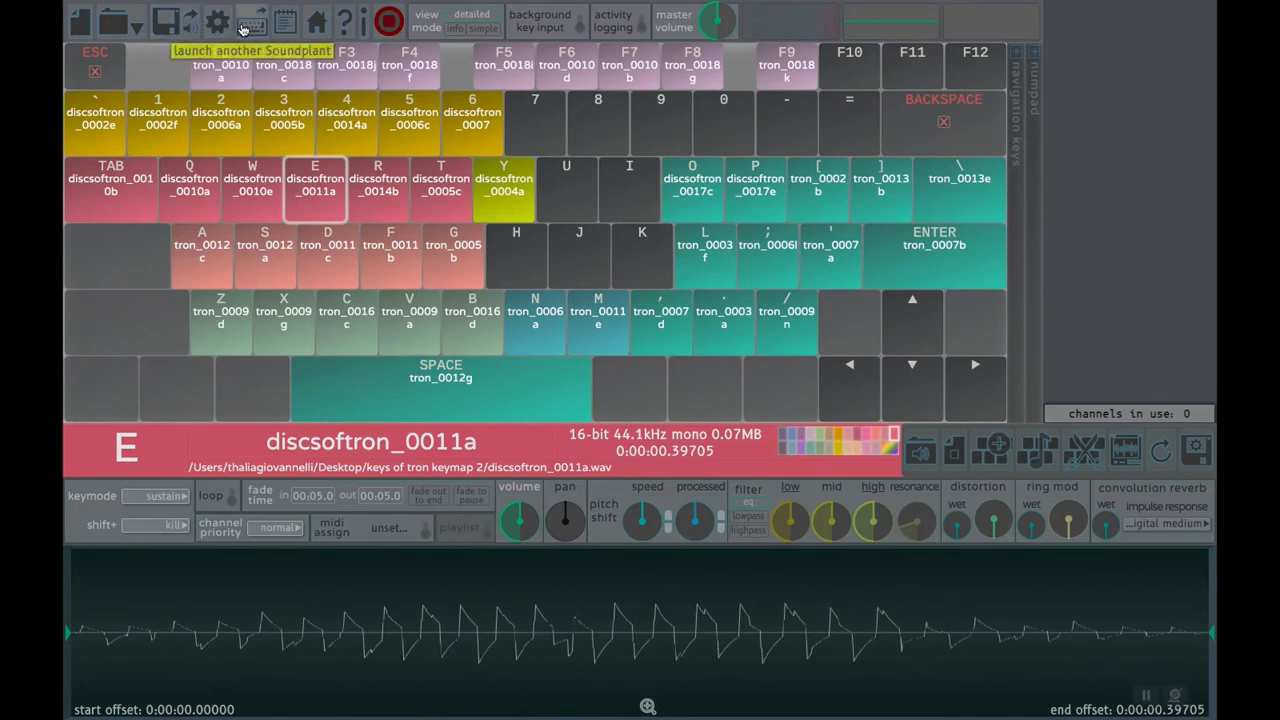
{"action": "mouse_move", "coordinate": [318, 22]}
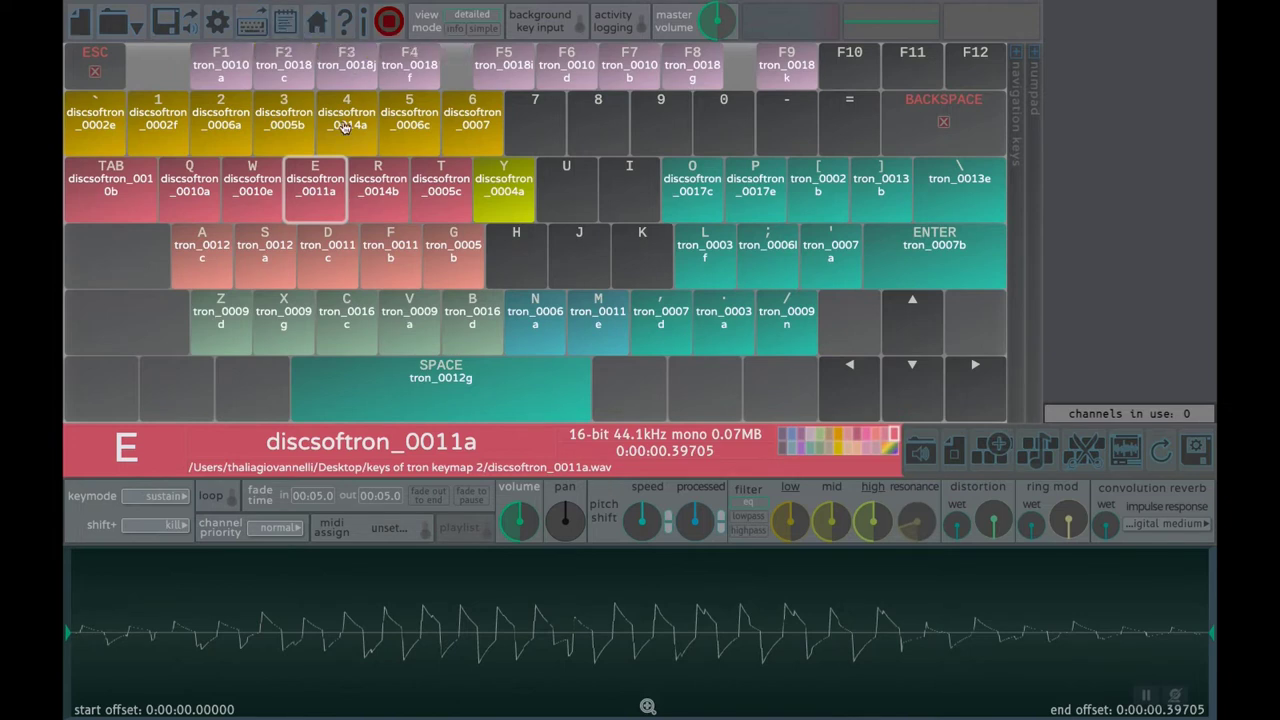
Step: Select key 4 to show discsoftron_0014a with its waveform, file details and sustain mode
{"action": "left_click", "coordinate": [345, 120]}
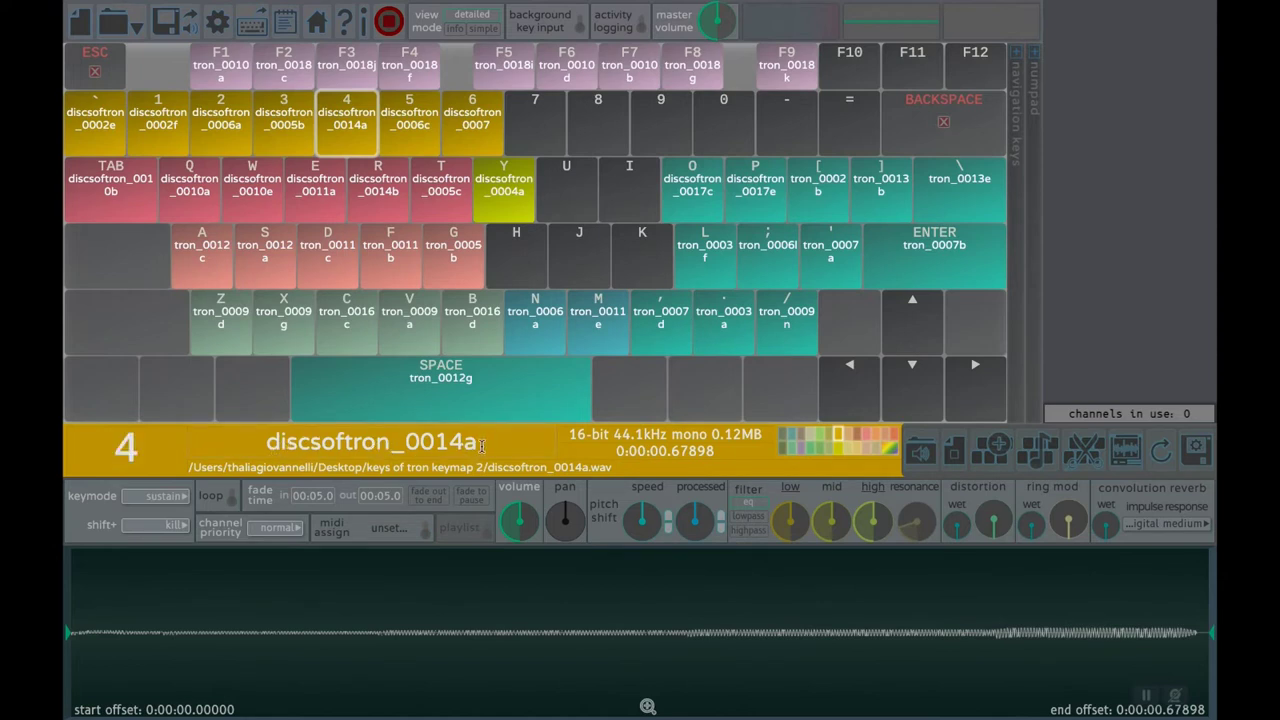
{"action": "mouse_move", "coordinate": [475, 450]}
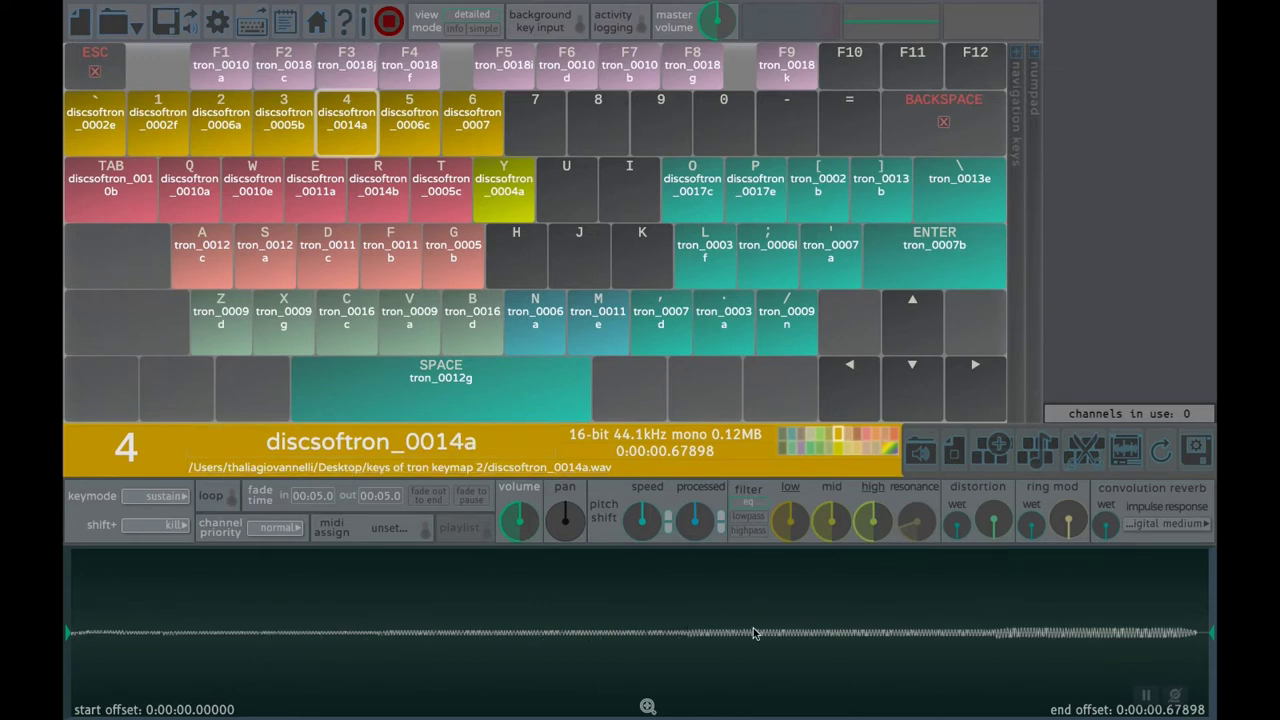
{"action": "mouse_move", "coordinate": [888, 640]}
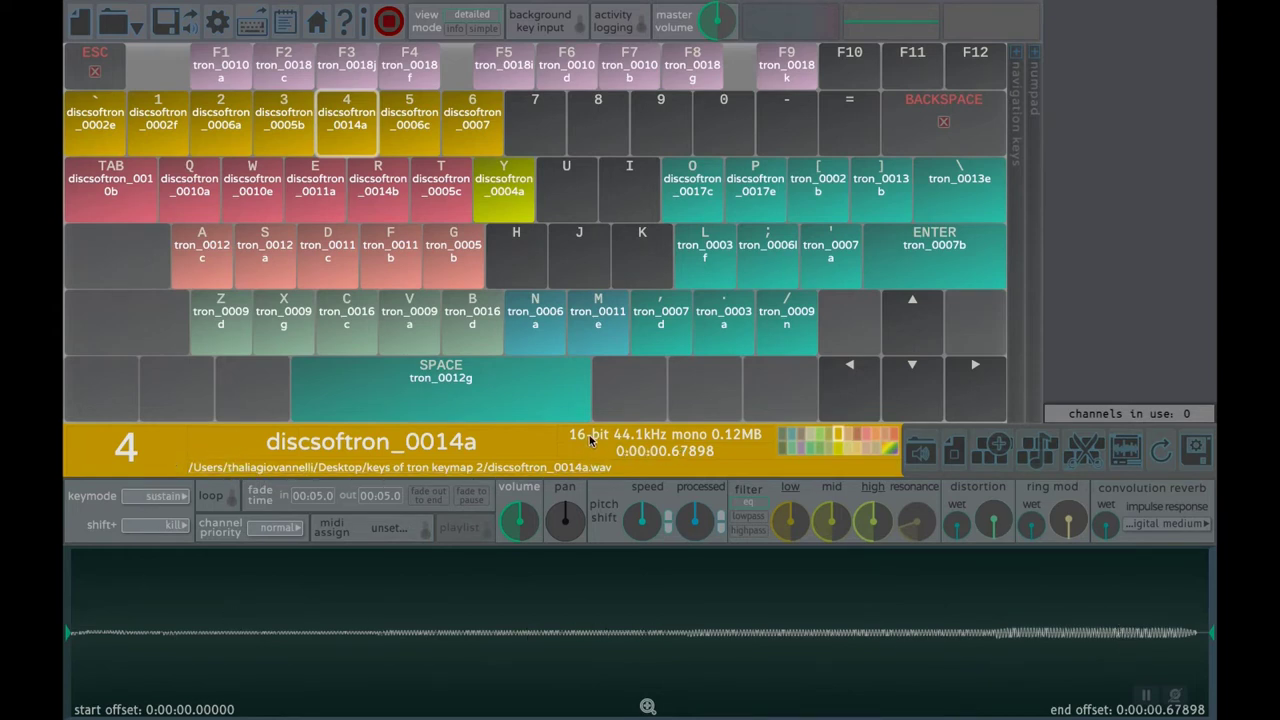
{"action": "mouse_move", "coordinate": [723, 451]}
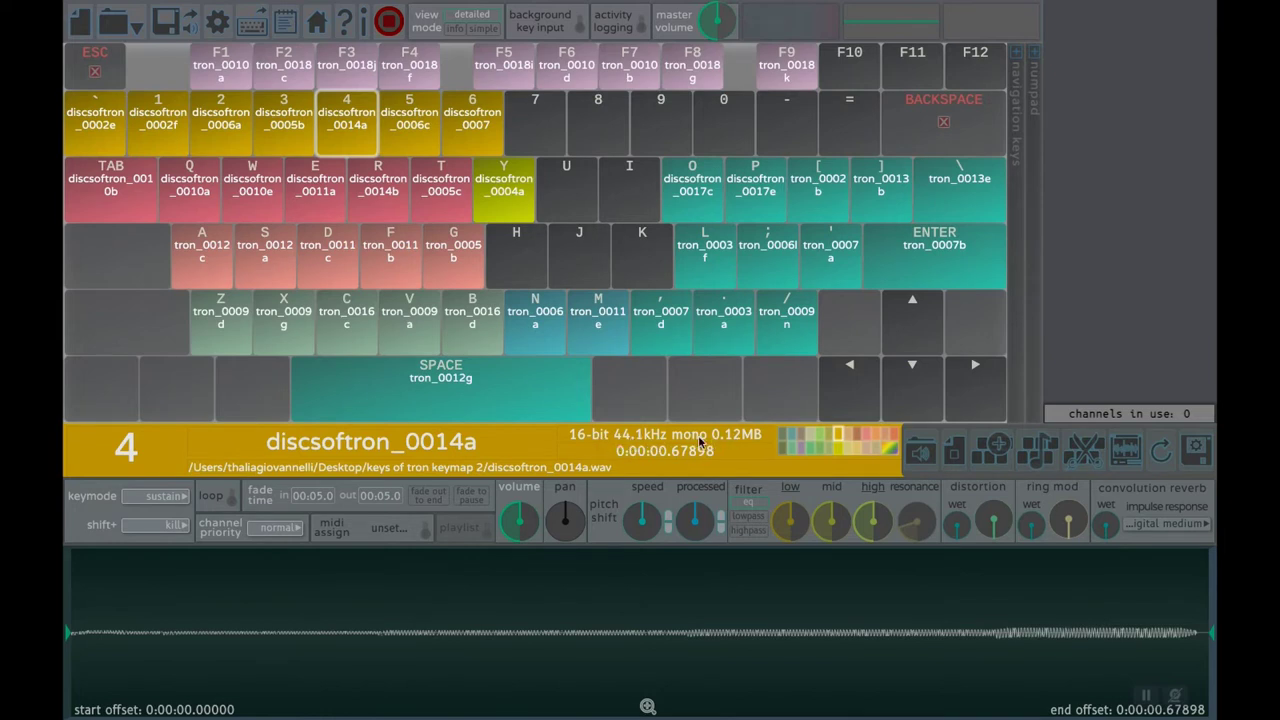
{"action": "mouse_move", "coordinate": [715, 461]}
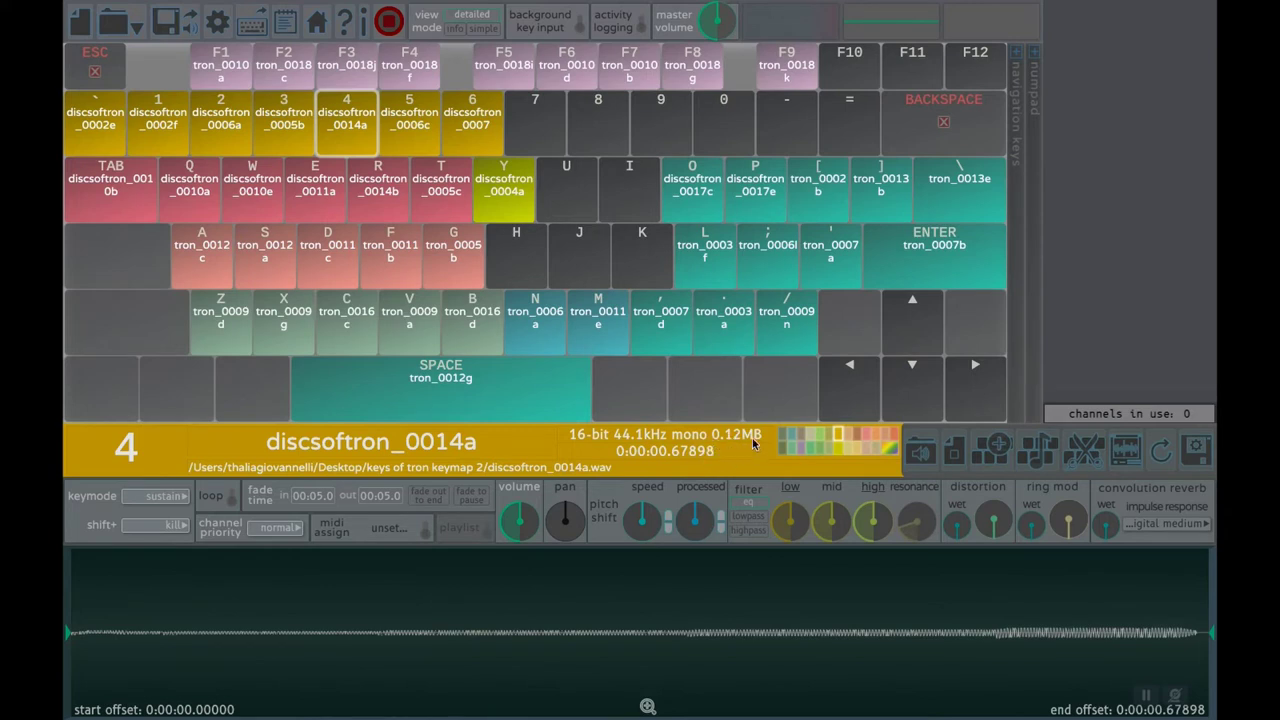
{"action": "mouse_move", "coordinate": [107, 536]}
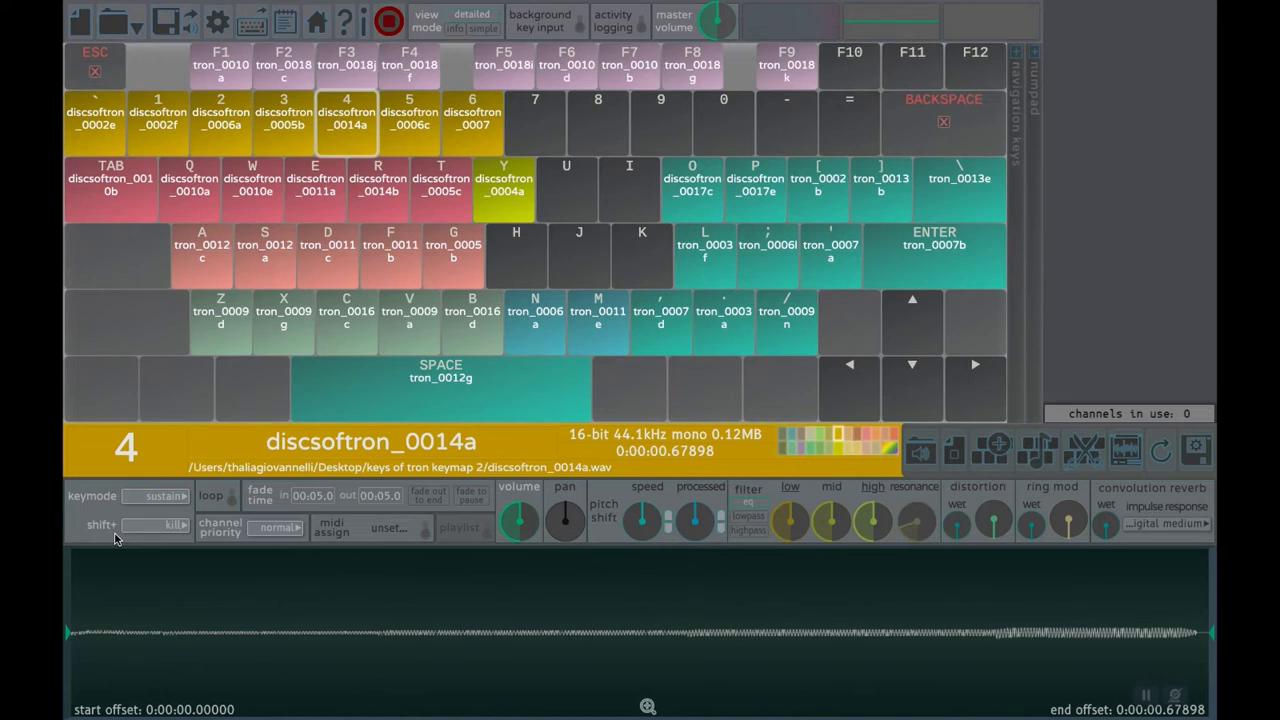
{"action": "mouse_move", "coordinate": [182, 501]}
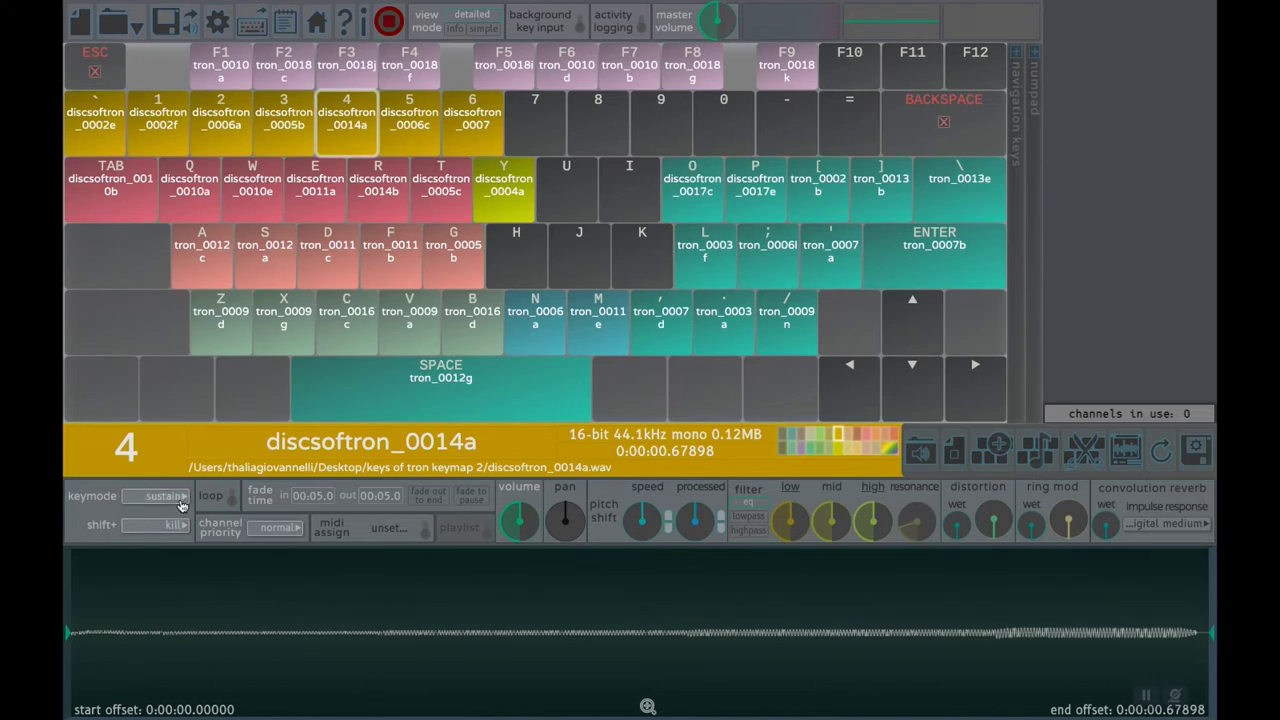
Step: Change key 4's key mode from sustain to kill/hold, passing through restart and kill
{"action": "left_click", "coordinate": [158, 496]}
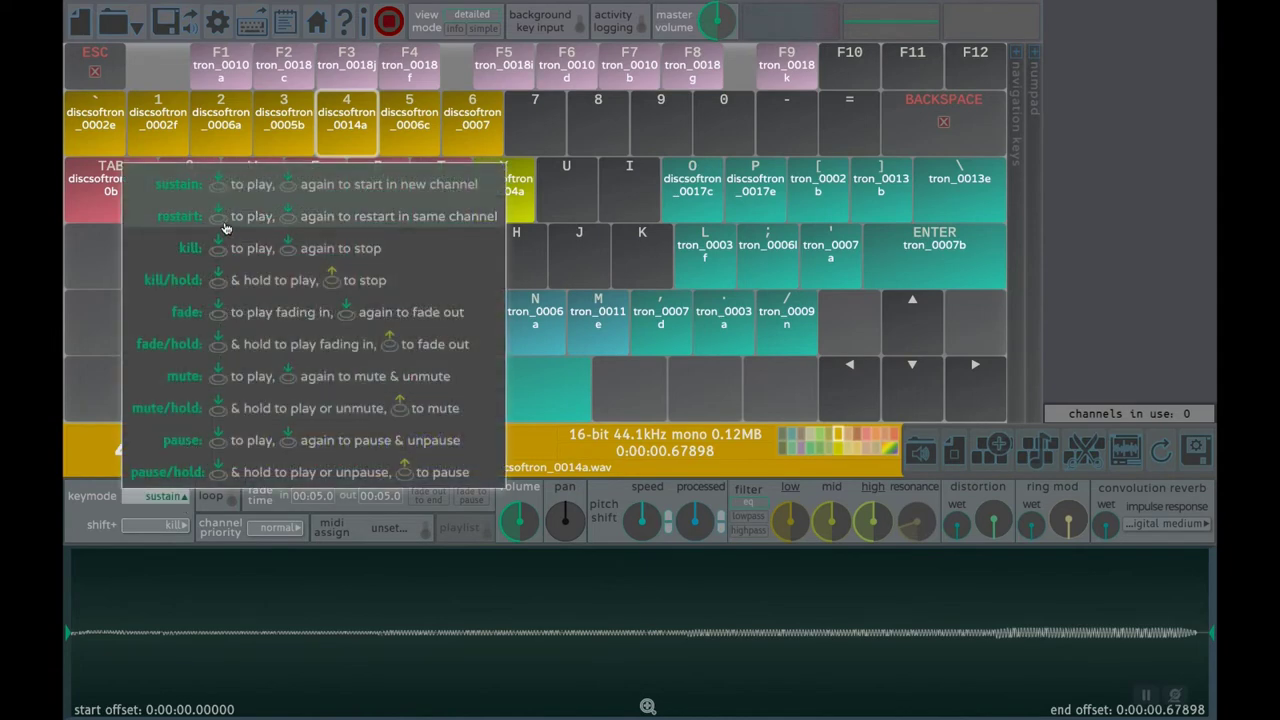
{"action": "mouse_move", "coordinate": [247, 388]}
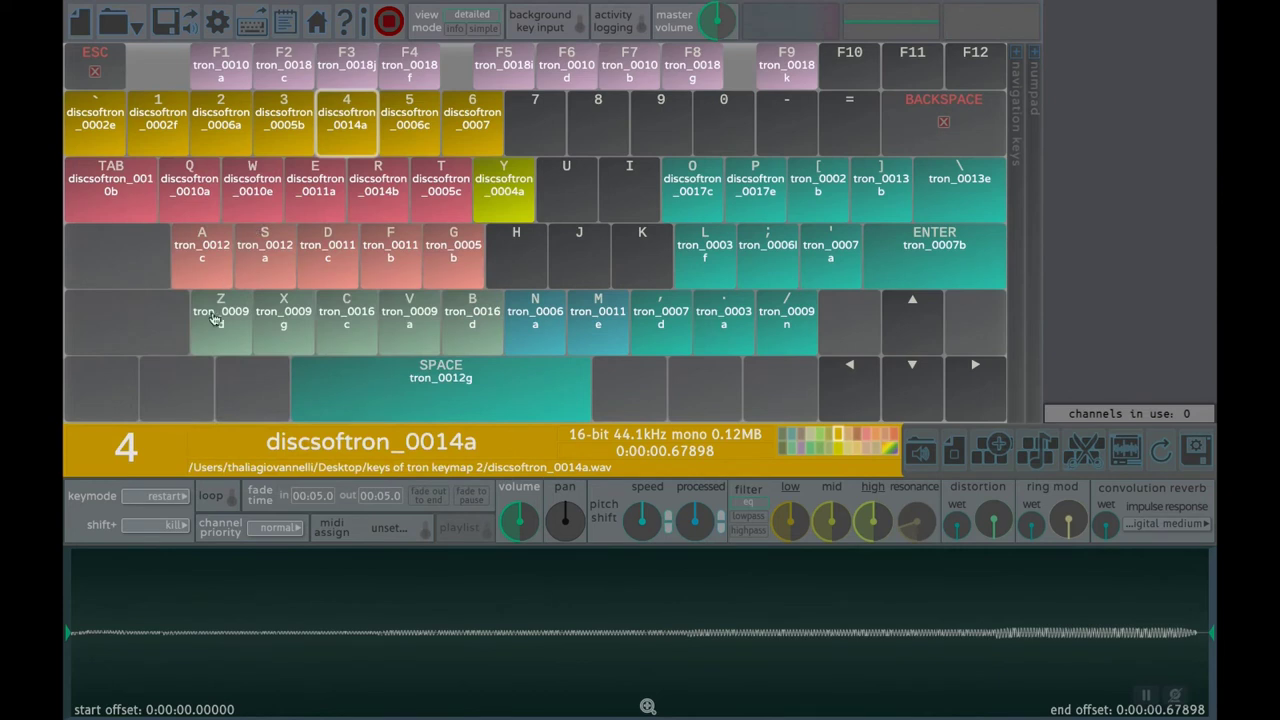
{"action": "left_click", "coordinate": [125, 443]}
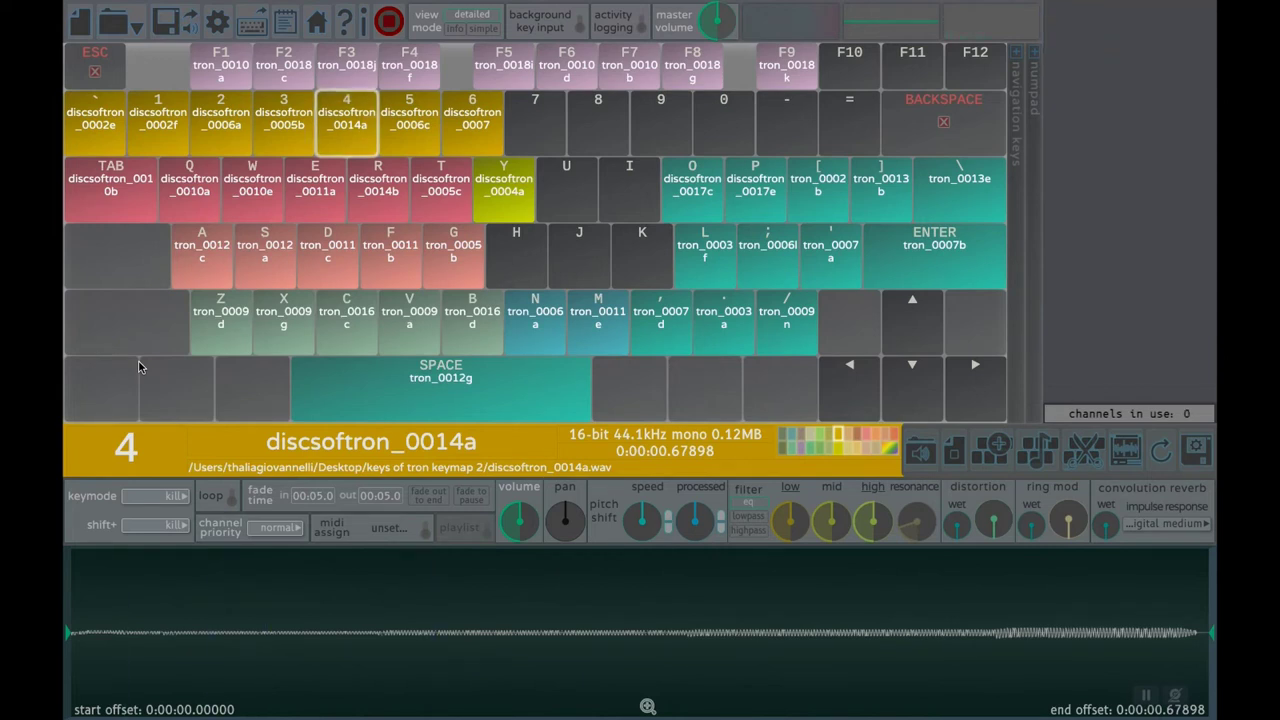
{"action": "left_click", "coordinate": [347, 128]}
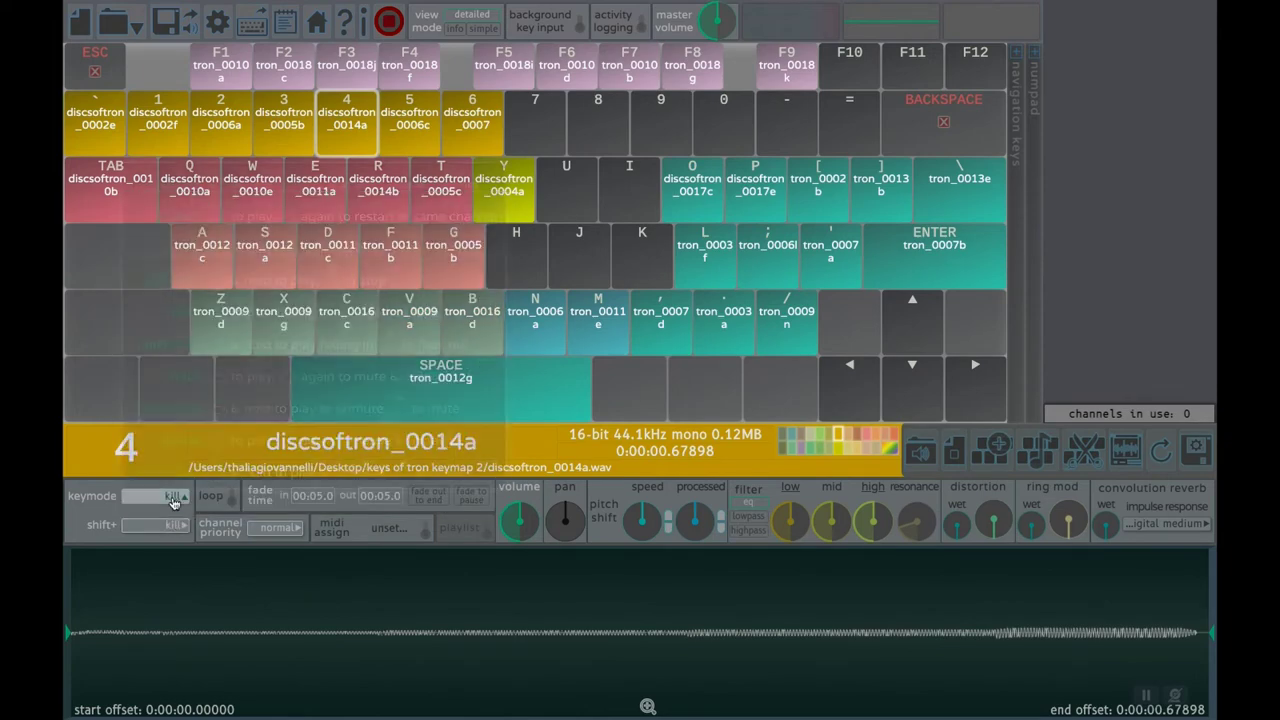
{"action": "left_click", "coordinate": [172, 496]}
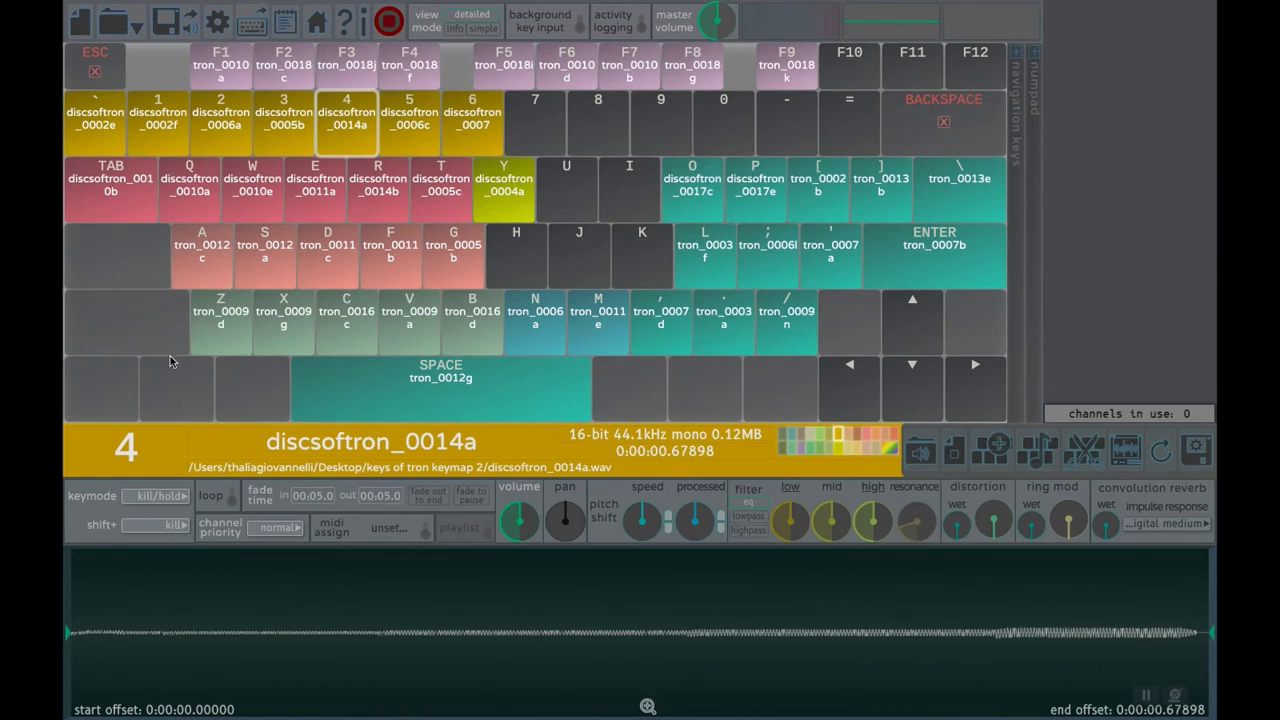
{"action": "mouse_move", "coordinate": [180, 496]}
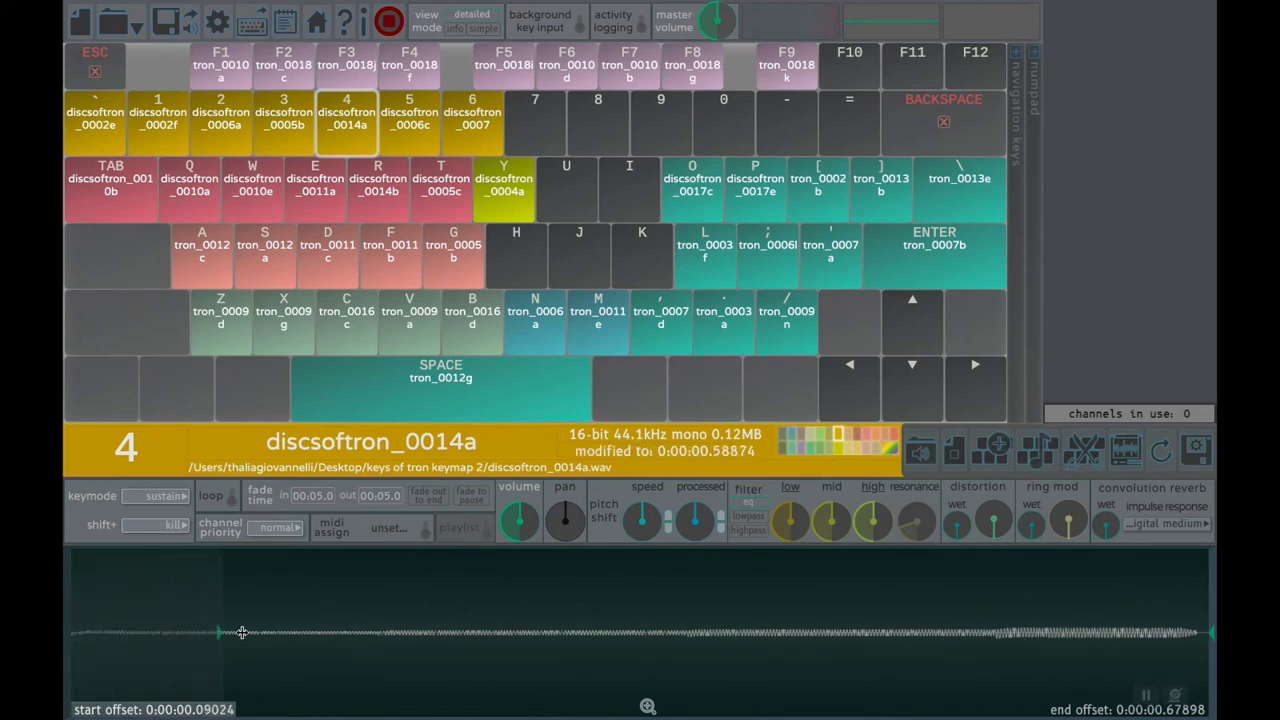
Step: Trim key 4's start offset to 0:00:00.12367, then display key 5's discsoftron_0006c
{"action": "left_click_drag", "start_coordinate": [218, 631], "coordinate": [275, 631]}
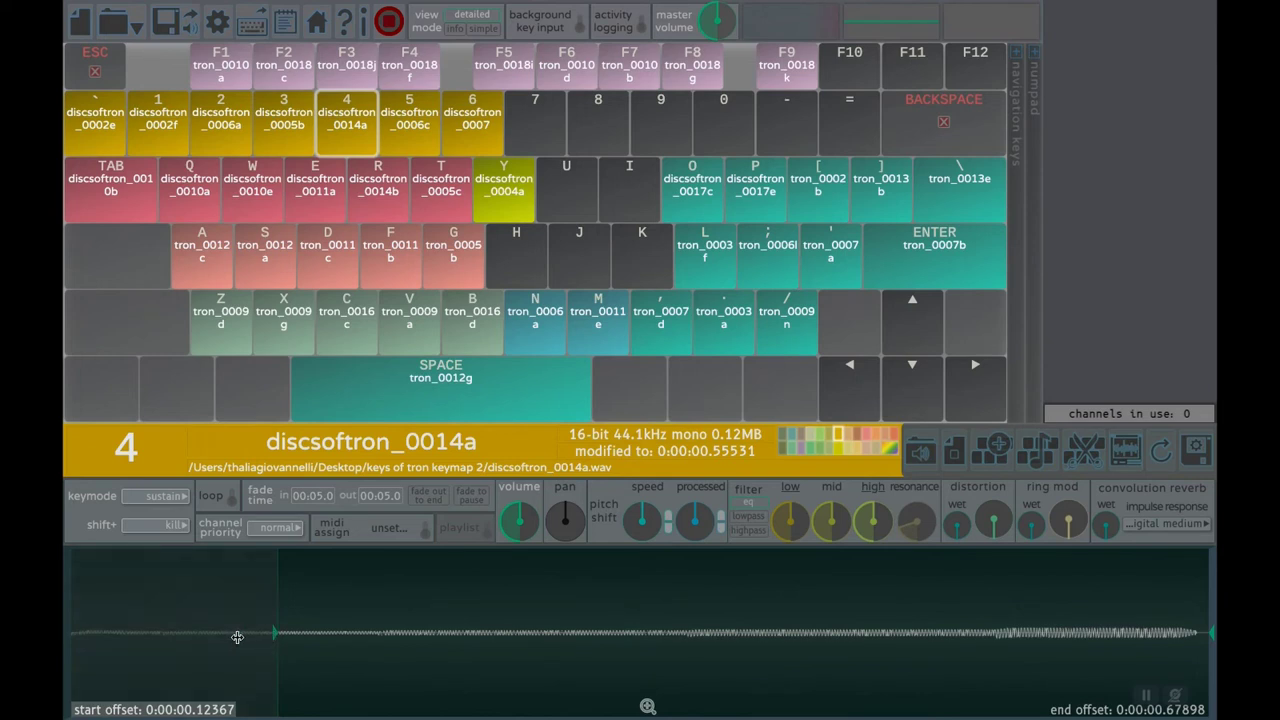
{"action": "left_click_drag", "start_coordinate": [273, 632], "coordinate": [65, 632]}
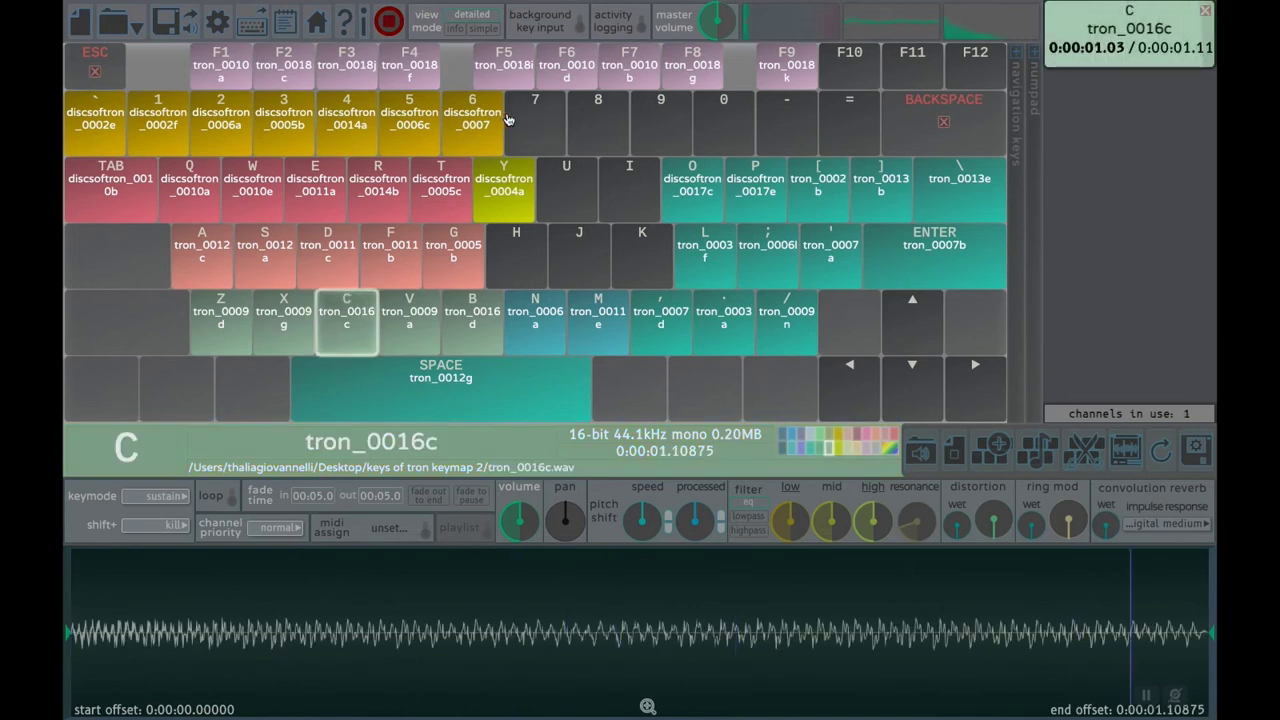
{"action": "left_click", "coordinate": [402, 118]}
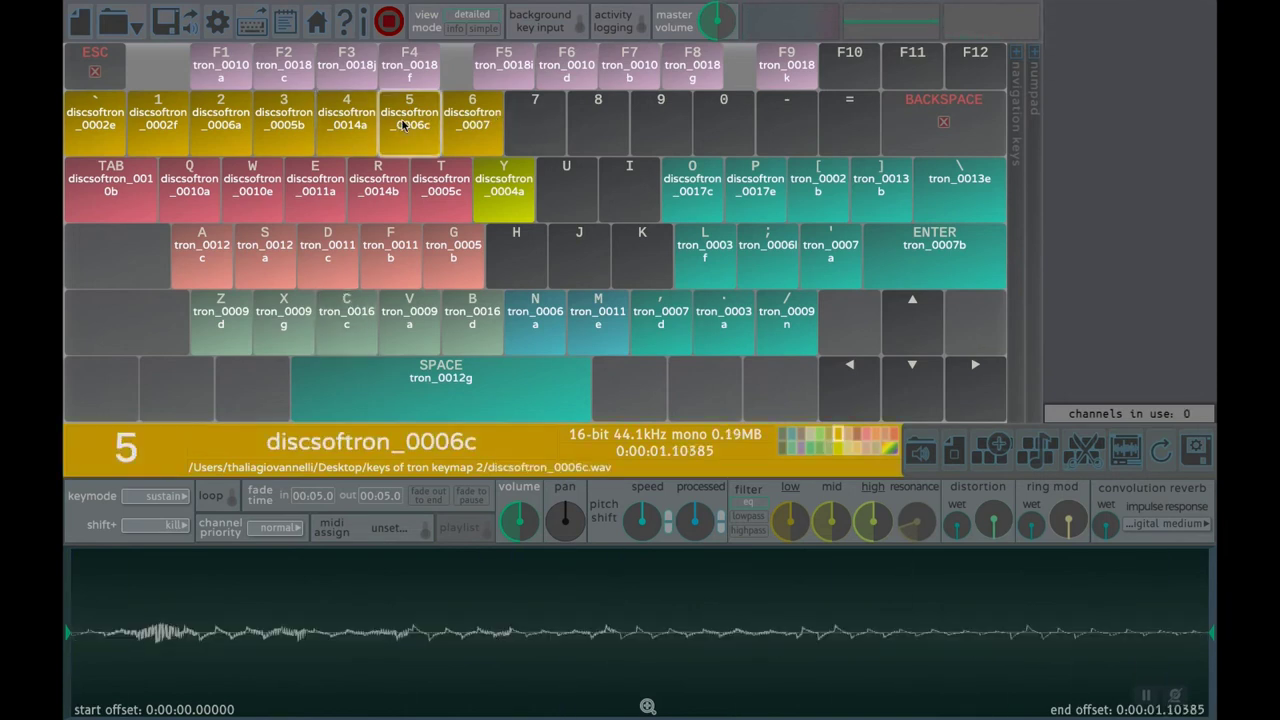